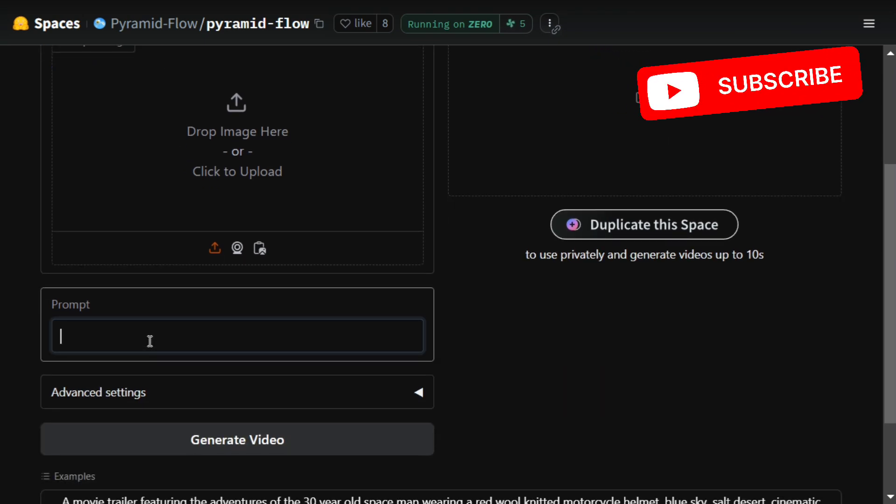
# Enter 'kids playing in snow' as the video prompt.
pyautogui.write('kids playing in snow')
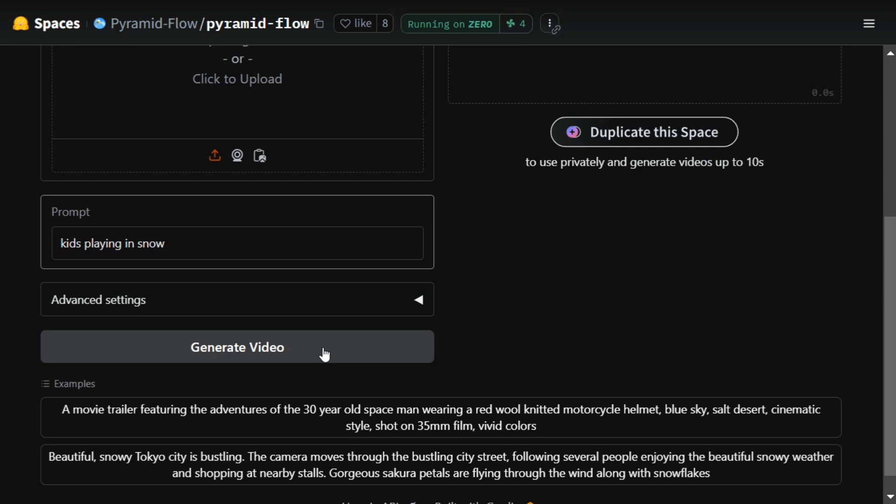
# Start generating the snow video and review guidance scale 9 and video guidance 5.
pyautogui.click(237, 347)
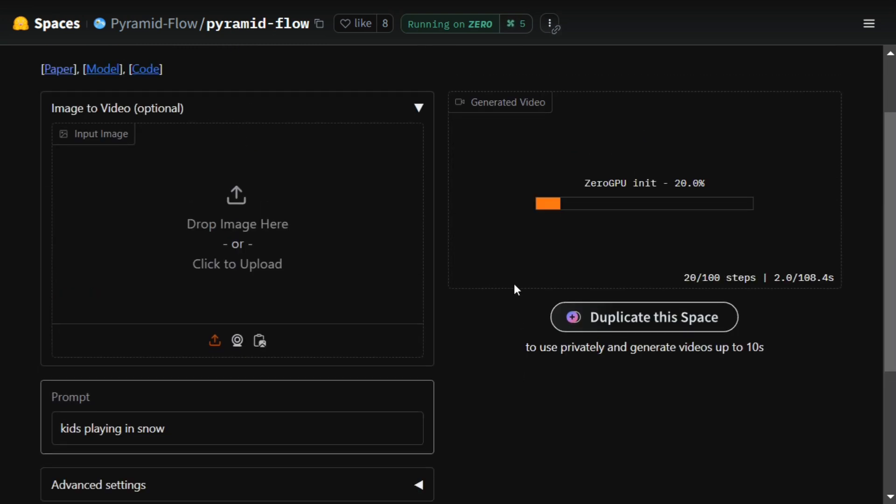
pyautogui.scroll(-3)
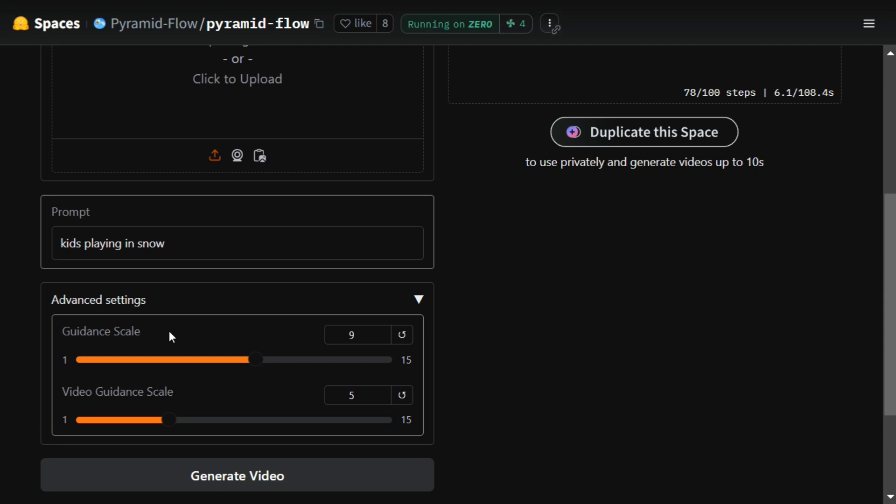
pyautogui.moveTo(486, 390)
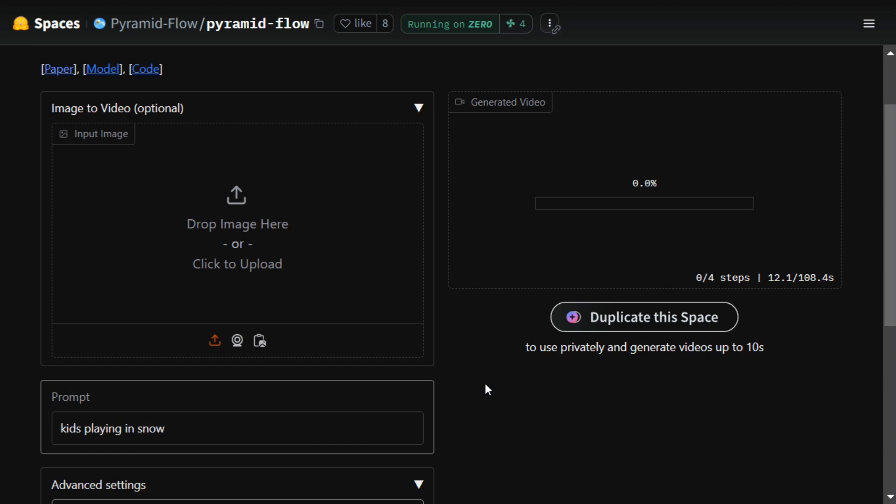
pyautogui.moveTo(817, 306)
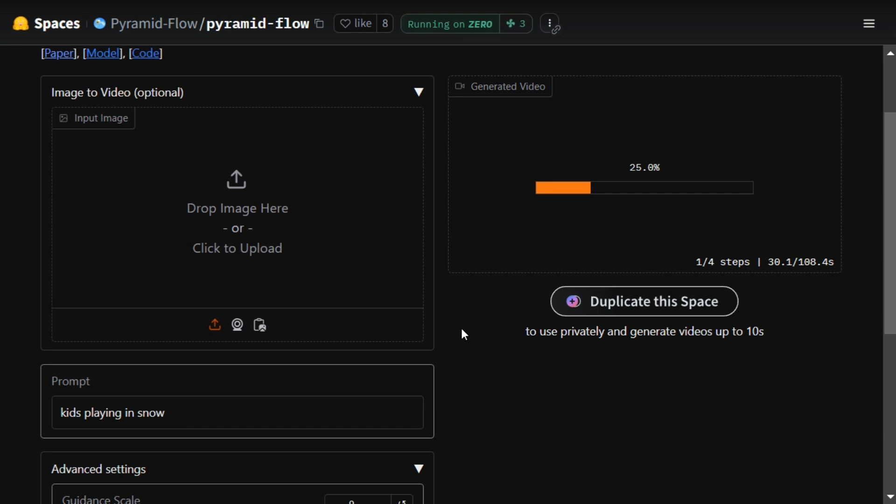
pyautogui.scroll(-3)
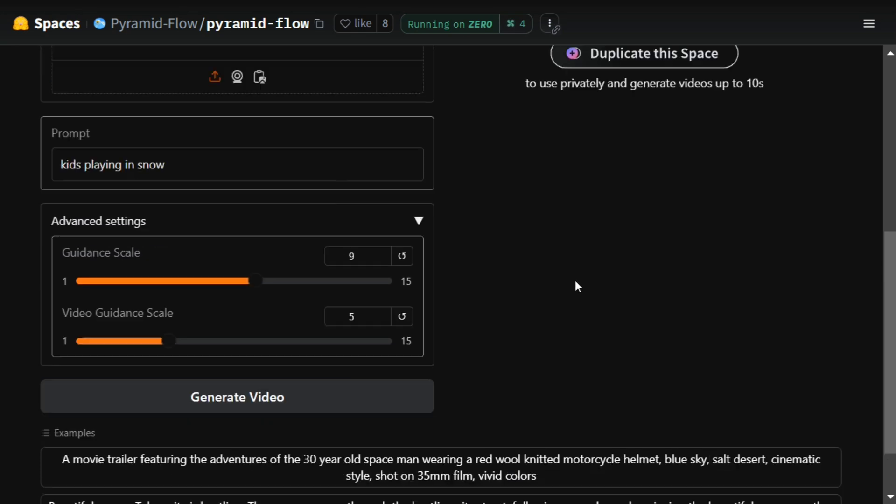
# Bring up the finished 3-second video of two children in a snowy forest.
pyautogui.click(236, 396)
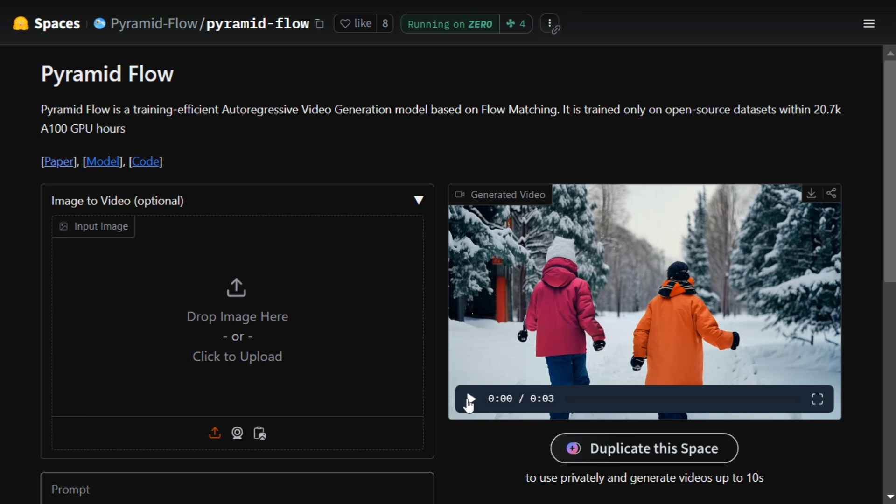
# Play the snow video, watch it full screen, then exit full screen.
pyautogui.click(468, 398)
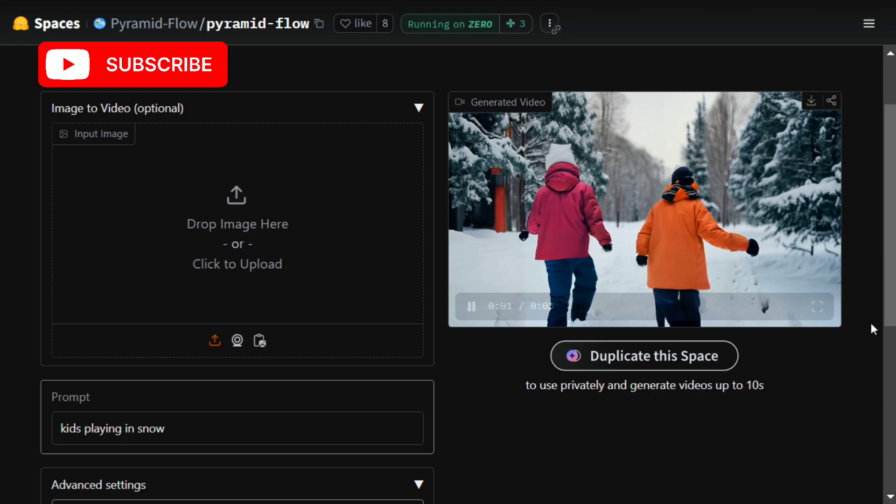
pyautogui.click(816, 305)
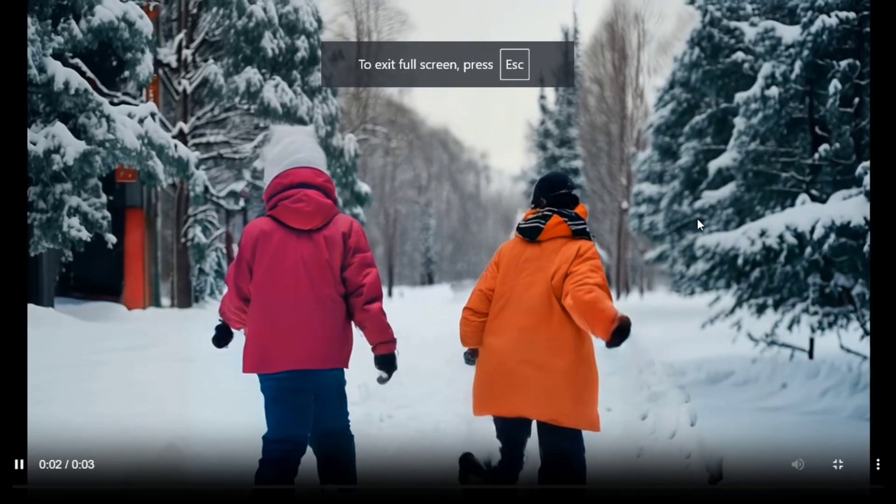
pyautogui.click(18, 464)
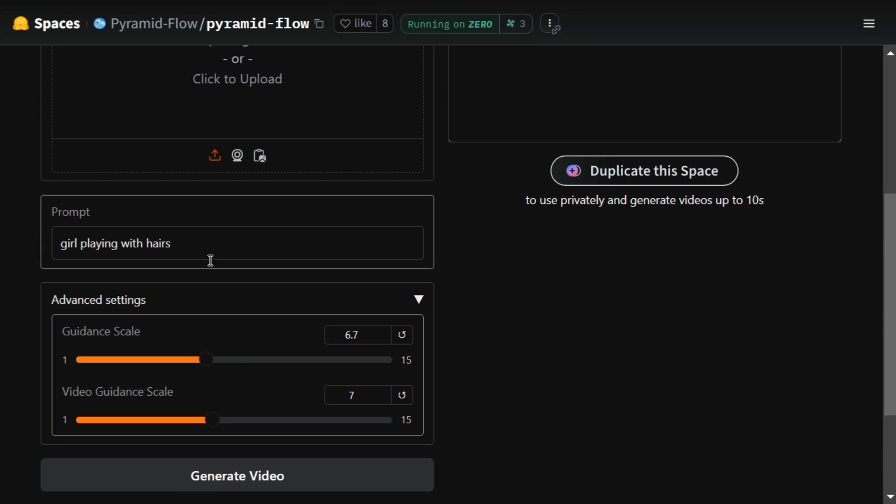
# Generate the 'girl playing with hairs' video and play the 3-second result.
pyautogui.scroll(-3)
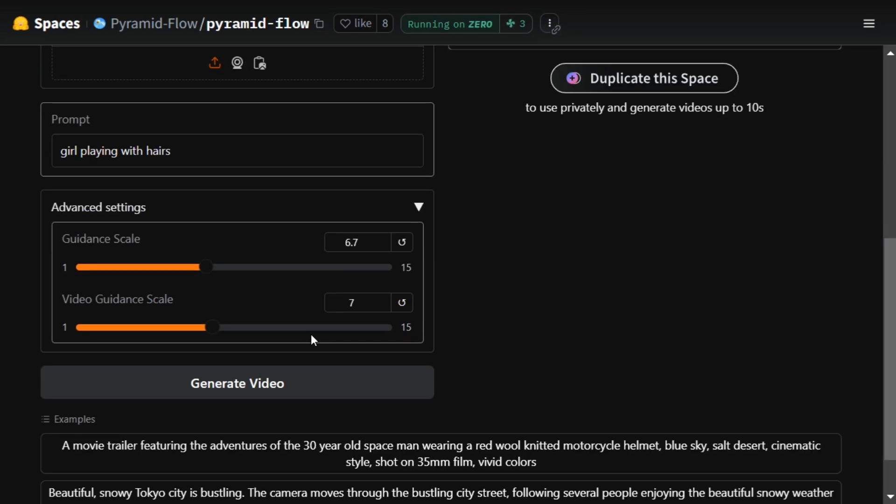
pyautogui.click(236, 382)
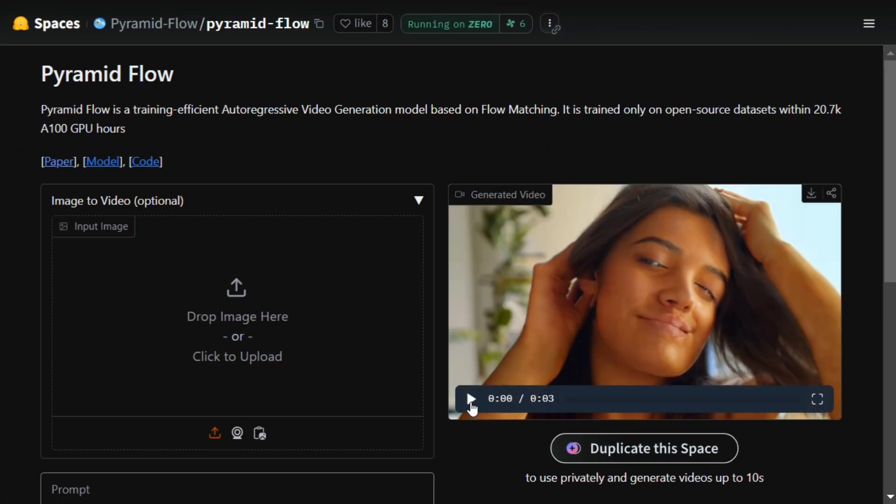
pyautogui.click(470, 398)
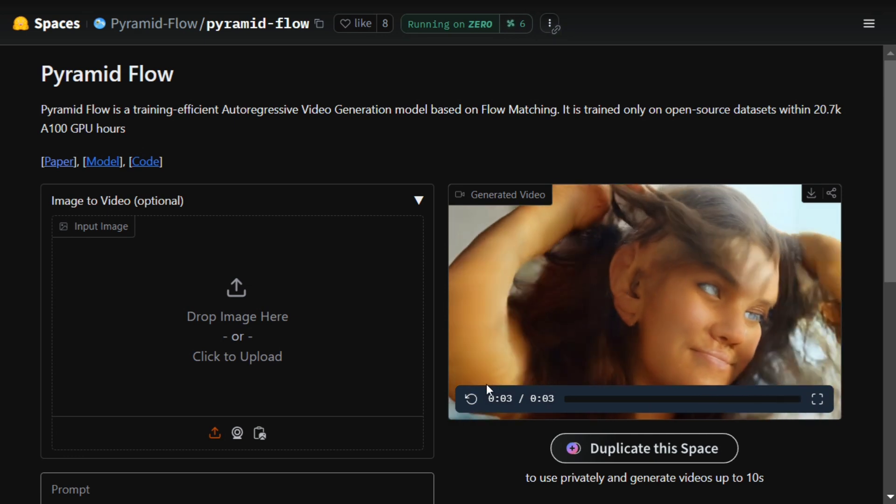
pyautogui.scroll(-3)
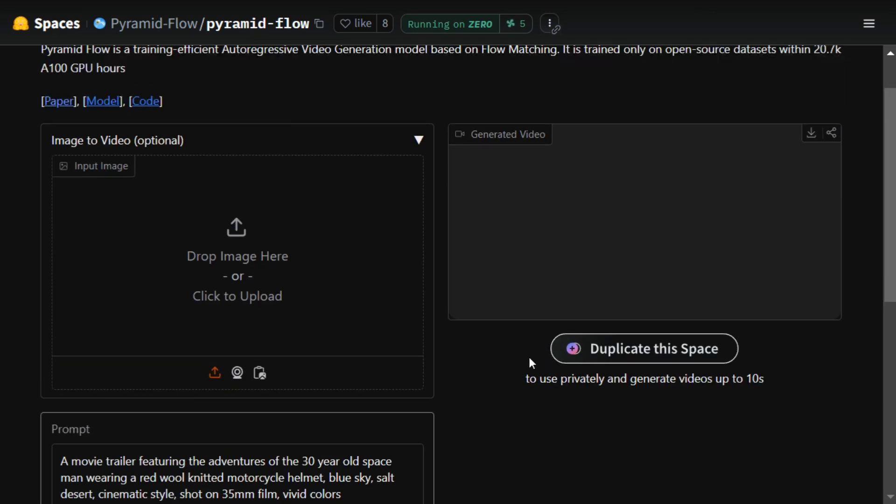
# Play the 3-second space man desert trailer video, then scroll down to Advanced settings.
pyautogui.scroll(-3)
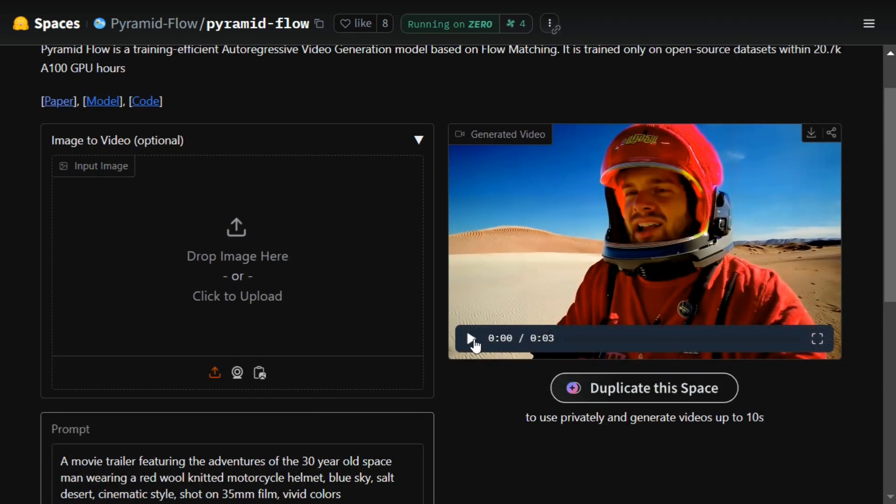
pyautogui.click(470, 337)
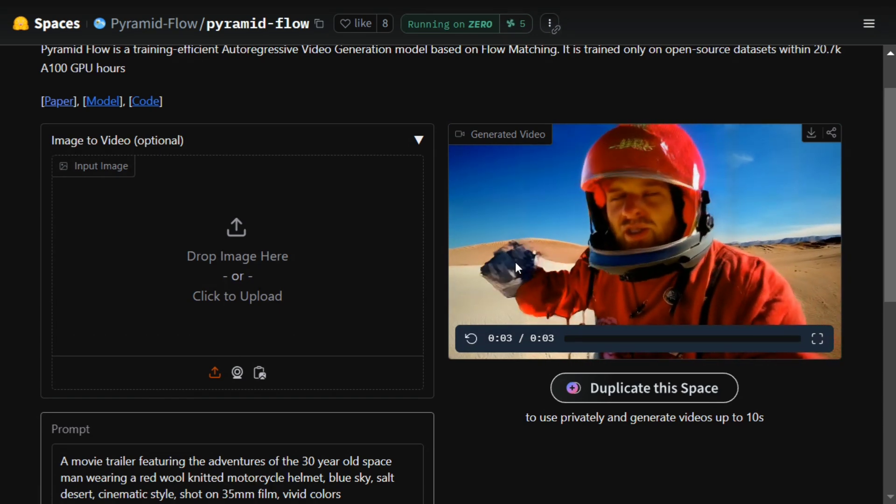
pyautogui.scroll(-3)
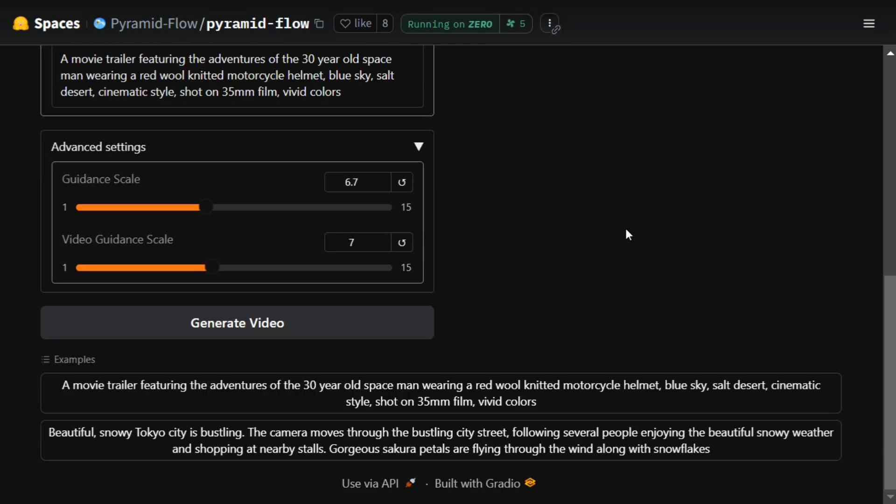